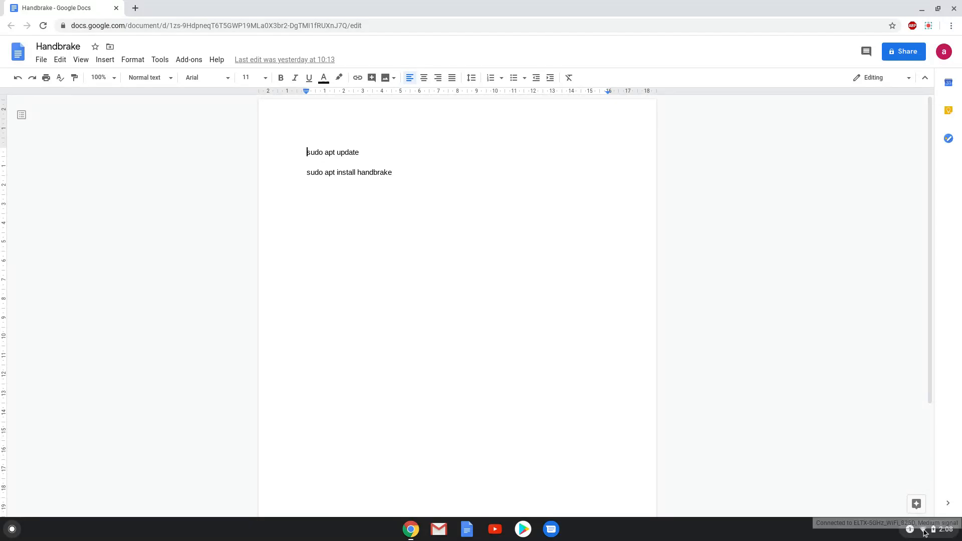
Open Chrome OS Settings from the shelf status tray
left_click(931, 529)
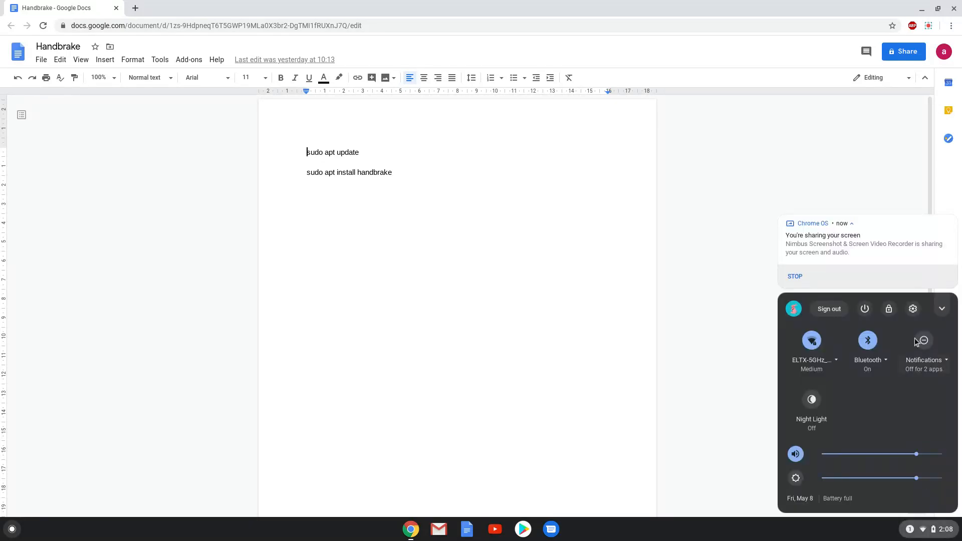
left_click(911, 308)
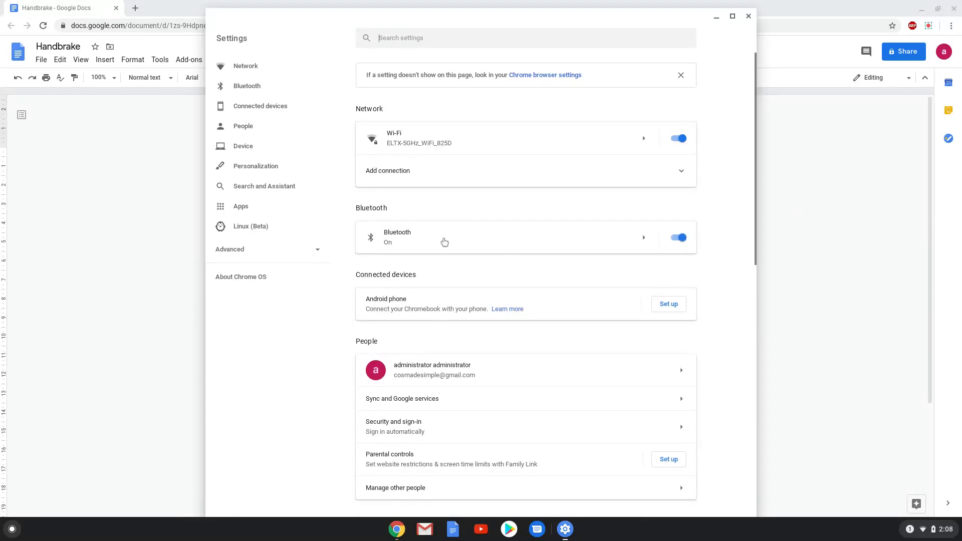
Turn on and install Linux (Beta) on the Chromebook, then close Settings
left_click(251, 227)
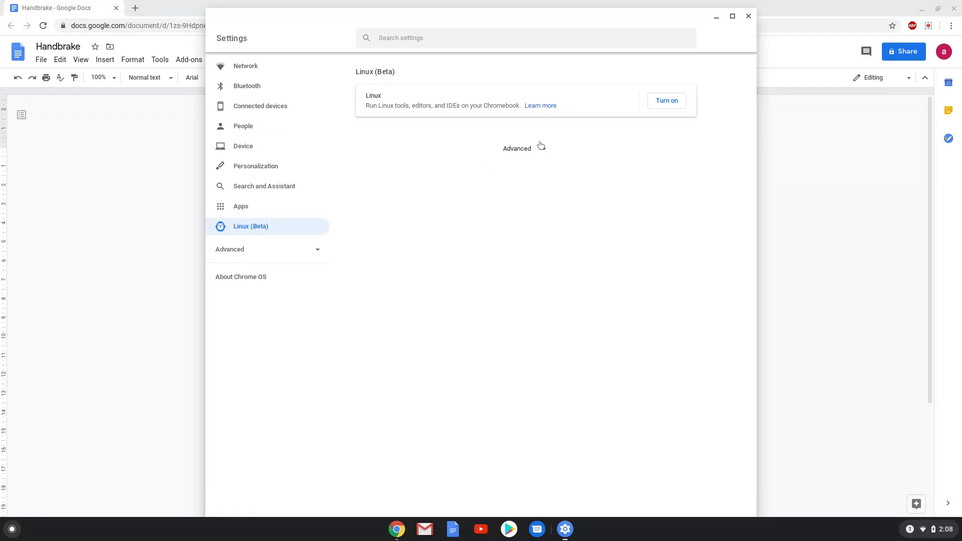
left_click(665, 100)
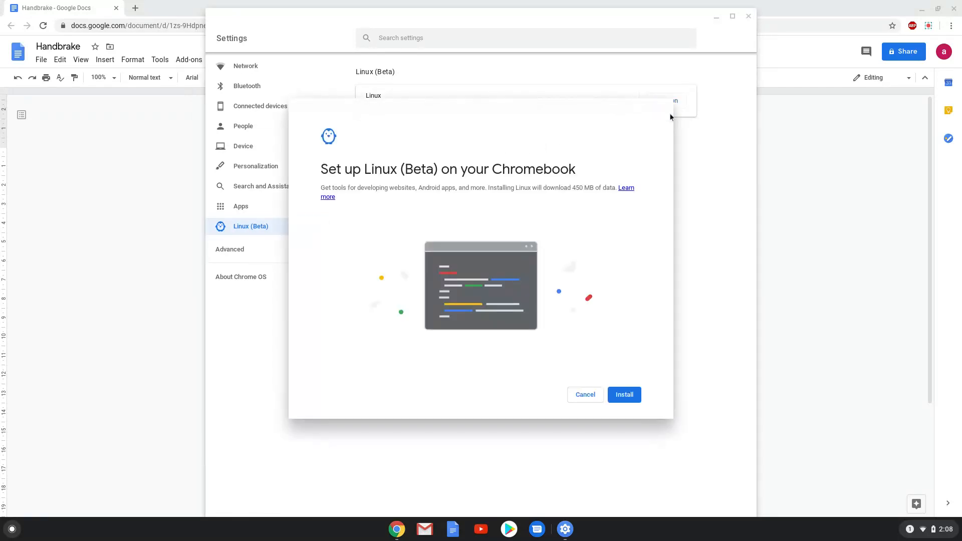
left_click(623, 395)
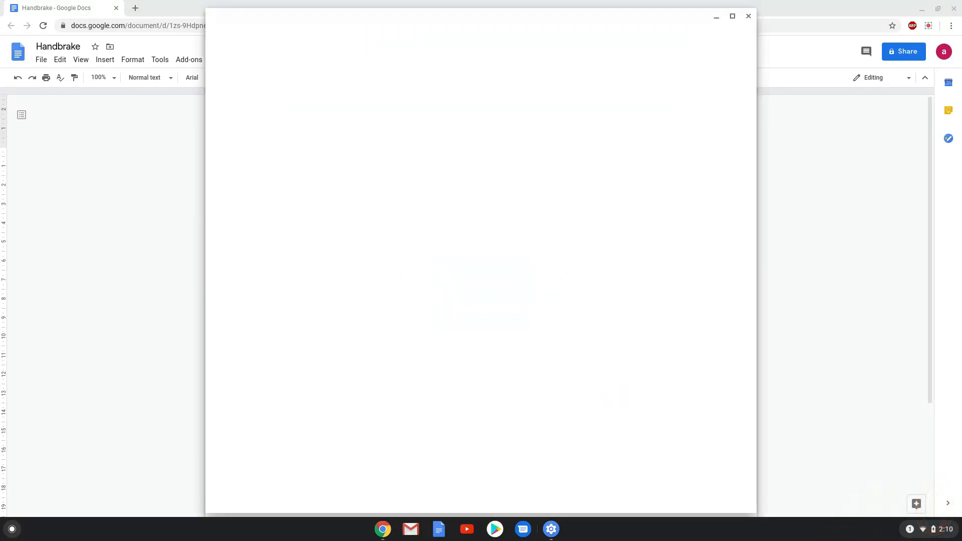
left_click(577, 529)
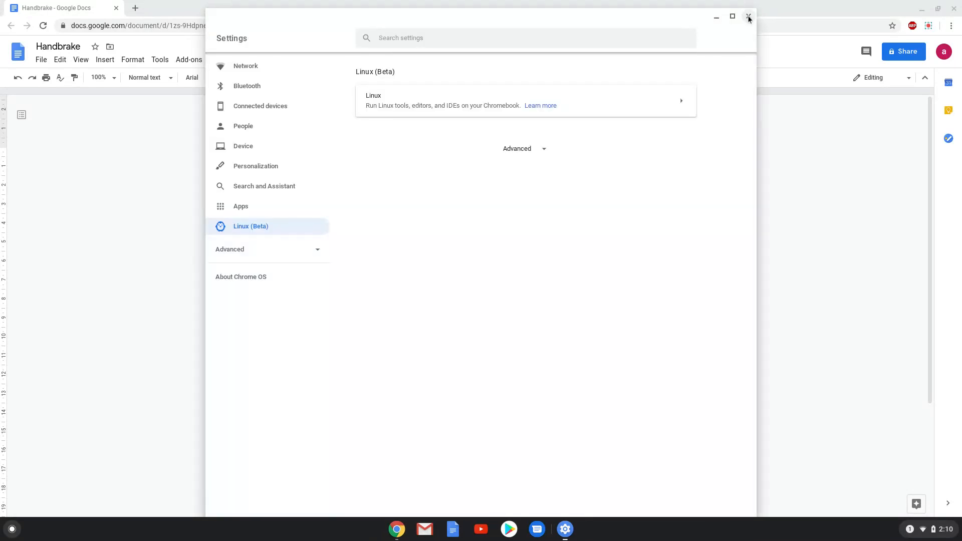
left_click(748, 17)
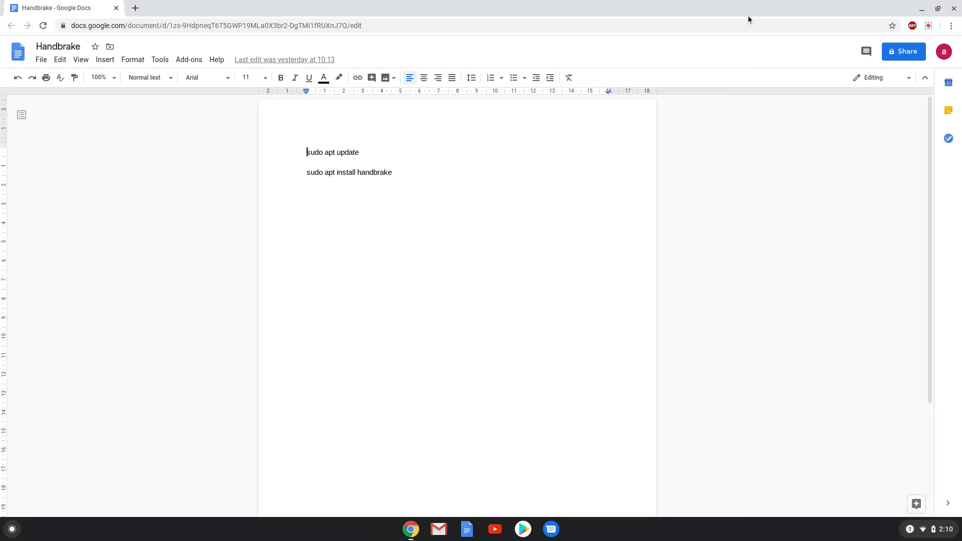
mouse_move(356, 148)
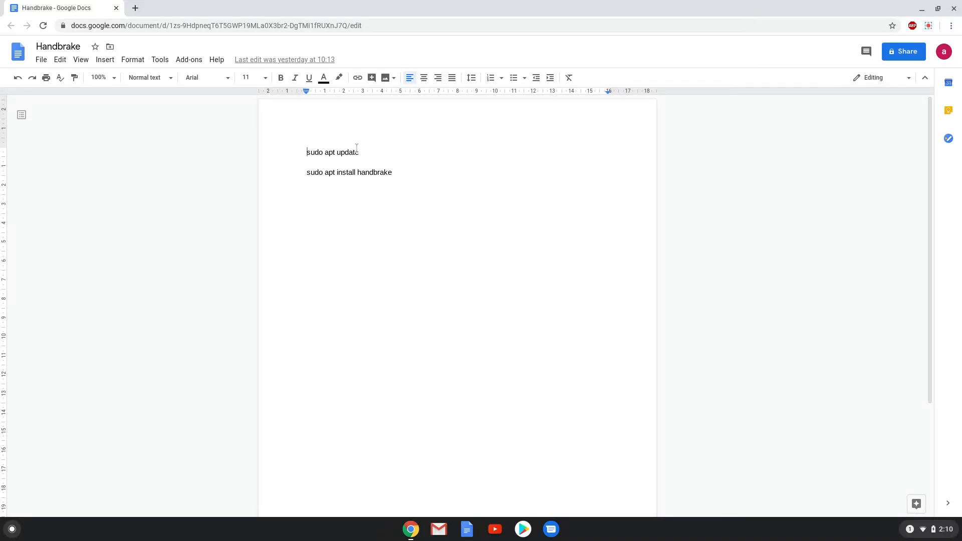
Copy the sudo apt update line from the Handbrake document
right_click(345, 151)
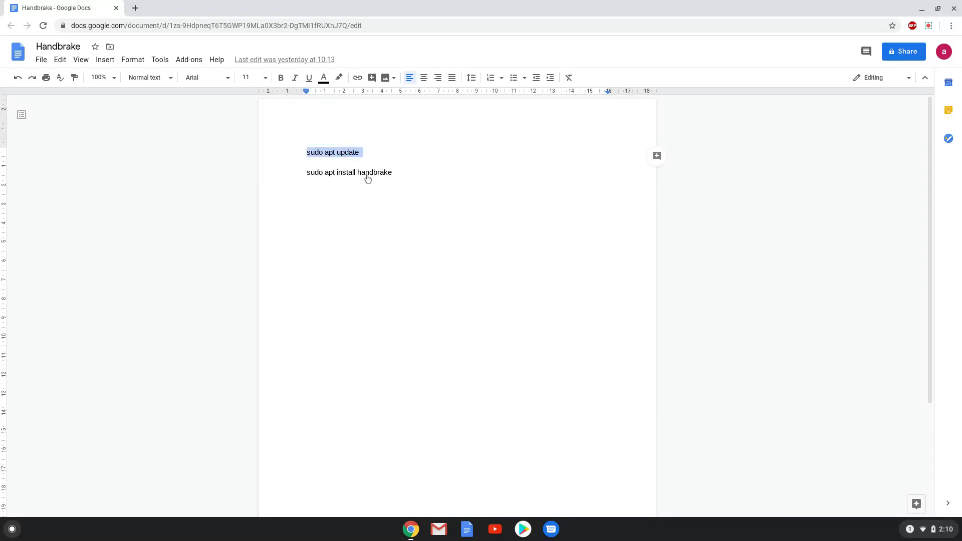
mouse_move(204, 335)
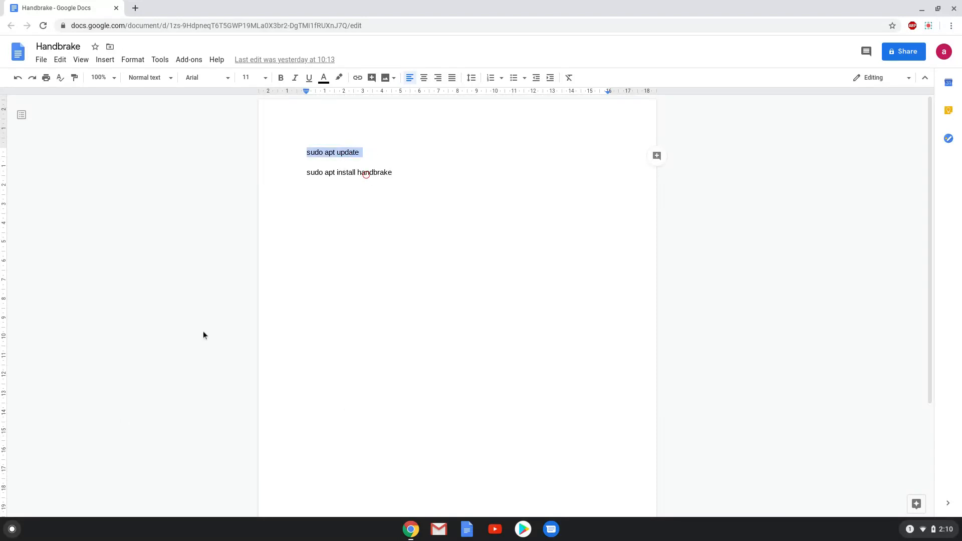
Launch the Terminal app from the launcher search and run sudo apt update
left_click(12, 528)
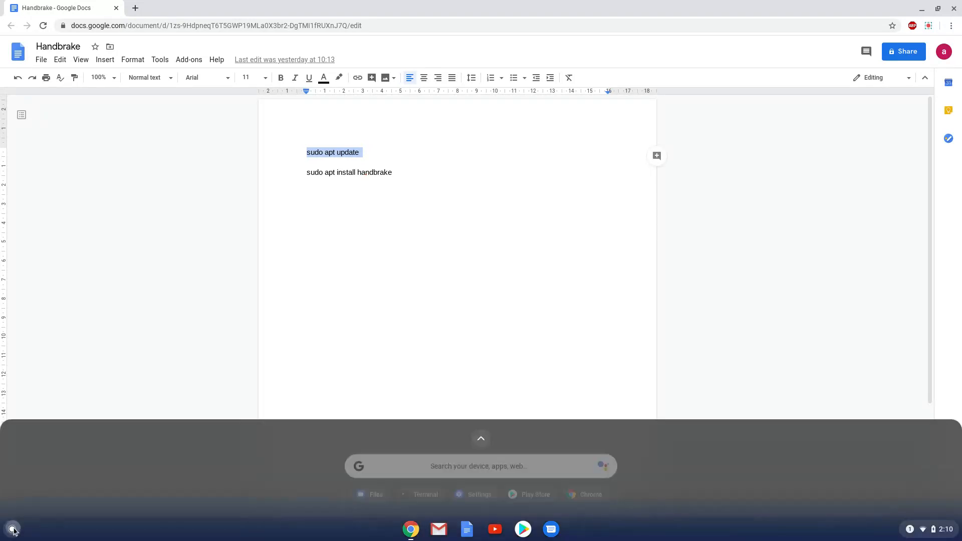
type("terminal")
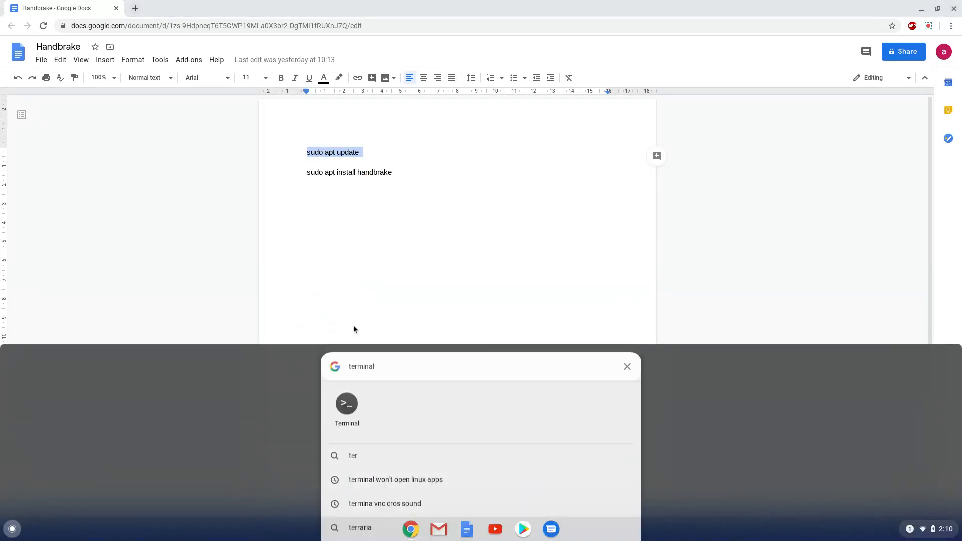
left_click(345, 403)
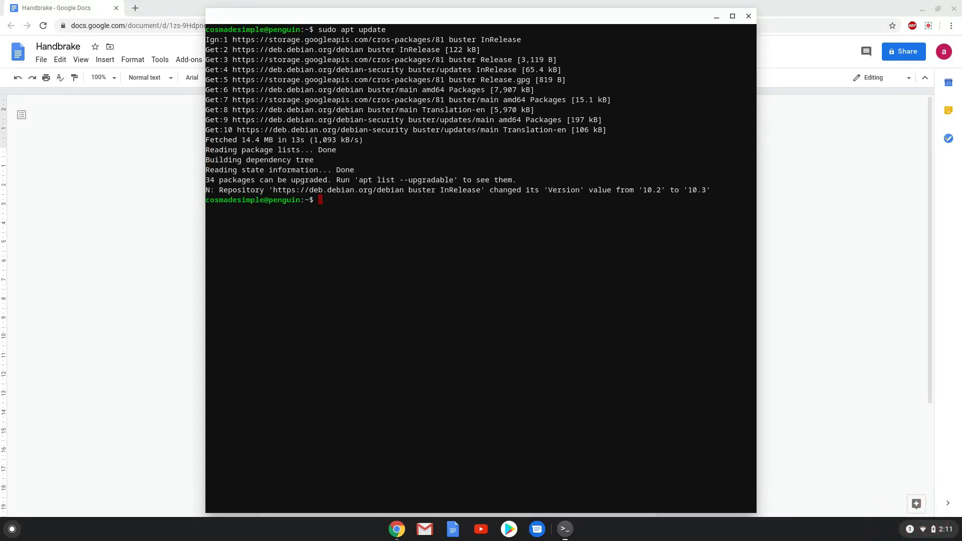
mouse_move(203, 261)
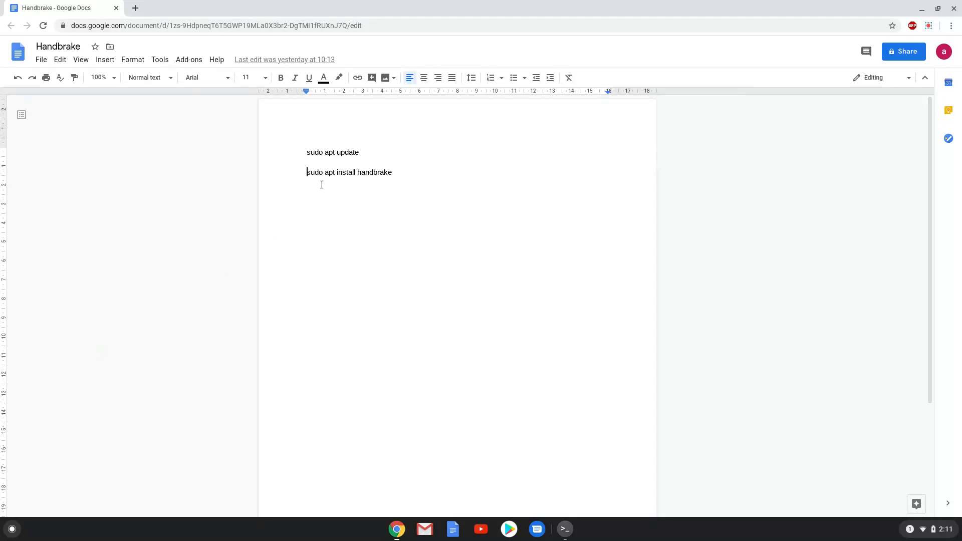
Select the sudo apt install handbrake line in Docs and return to Terminal
triple_click(334, 172)
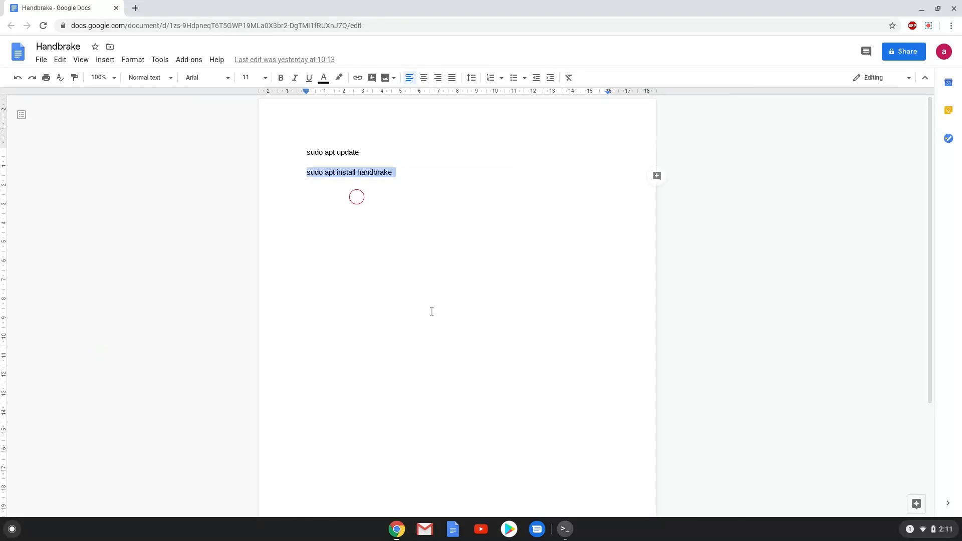
left_click(564, 529)
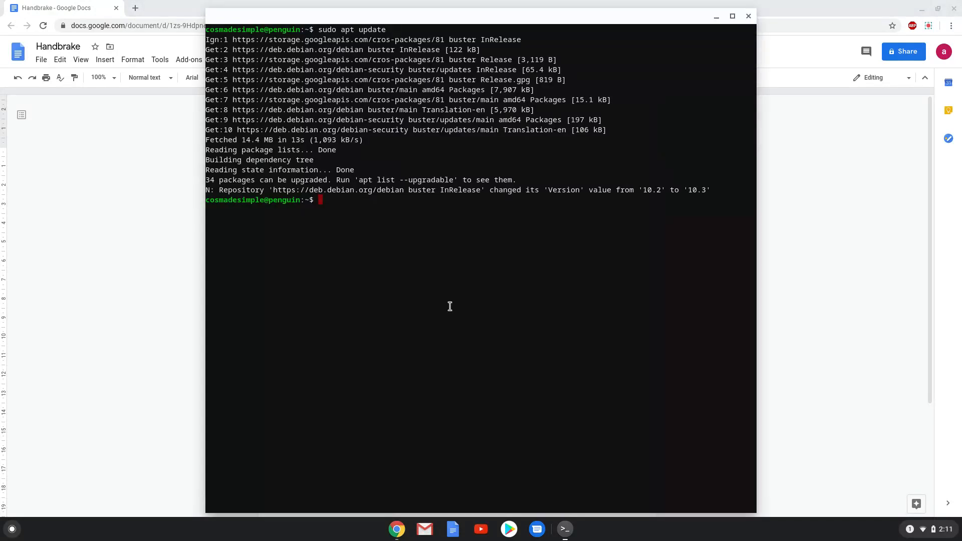
Run sudo apt install handbrake in Terminal and confirm with Y
type("sudo apt install handbrake")
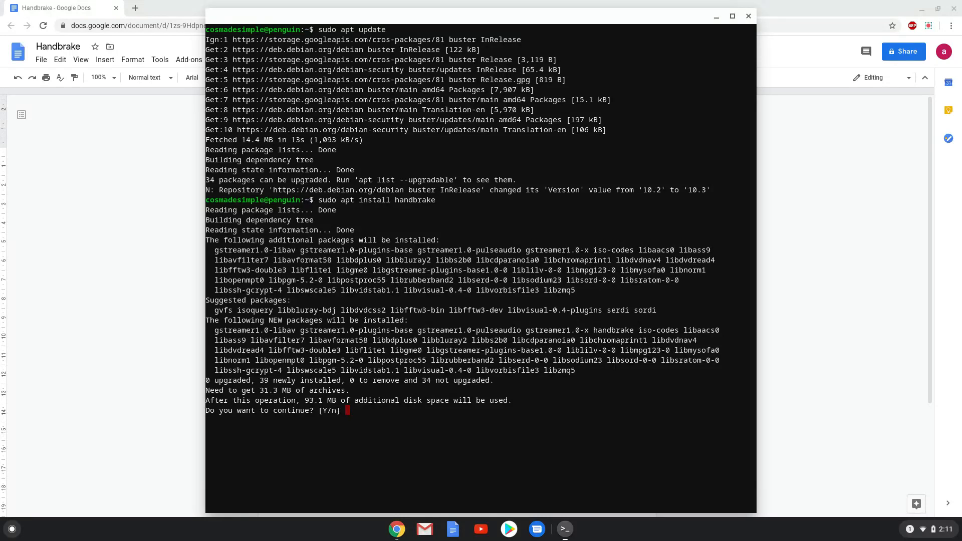
type("Y")
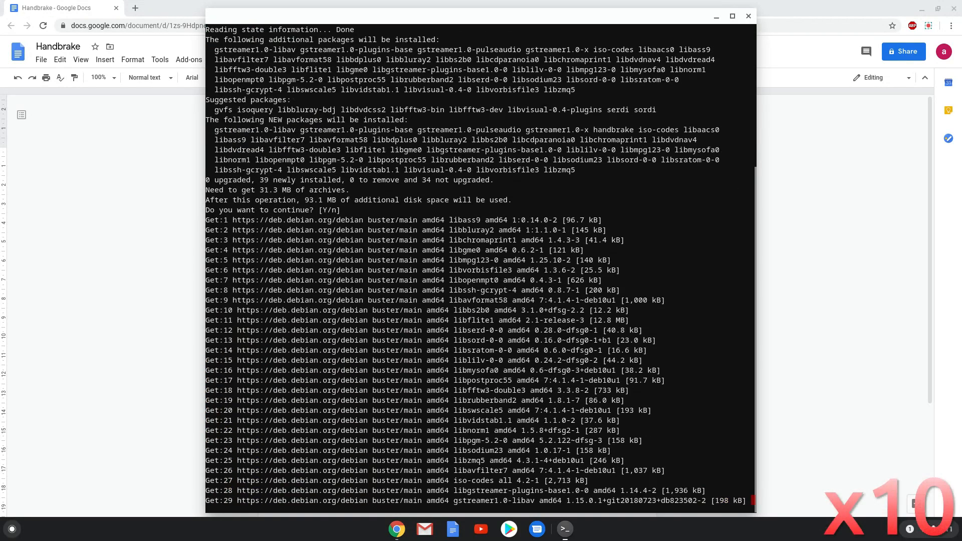